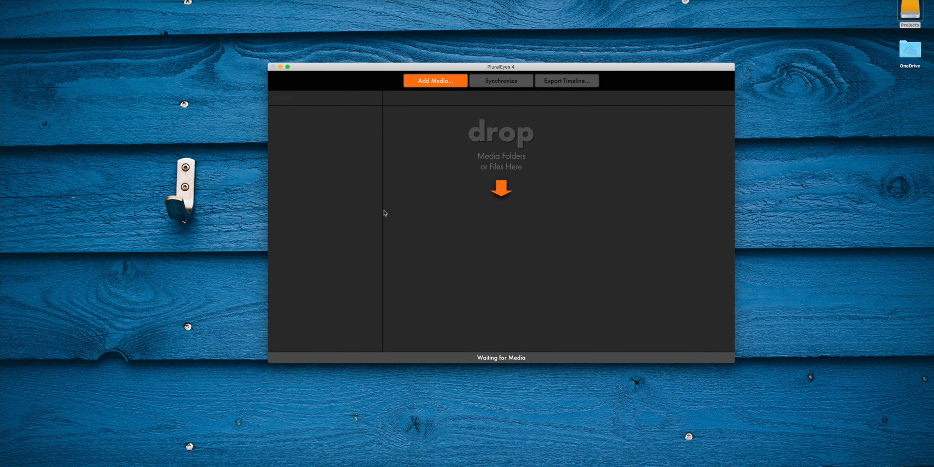
- Add the Audio Plugins folder's MP4 and WAV files, loading 32 clips to synchronize
click(435, 81)
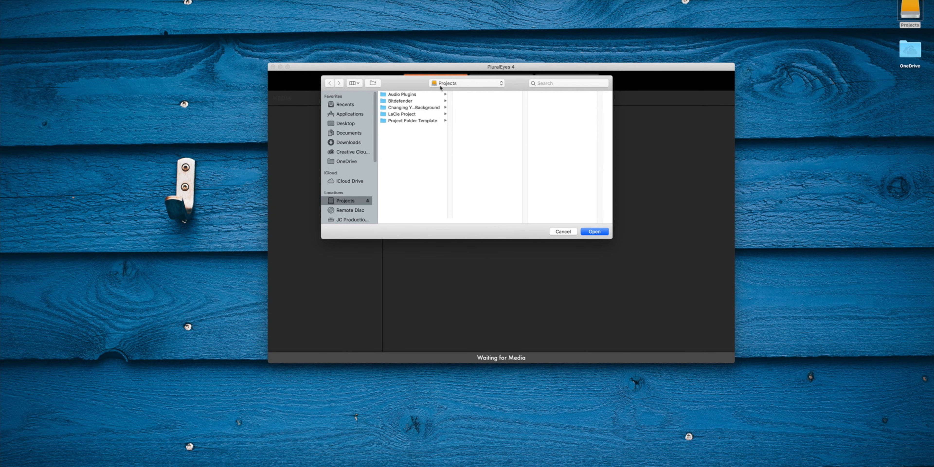
click(403, 93)
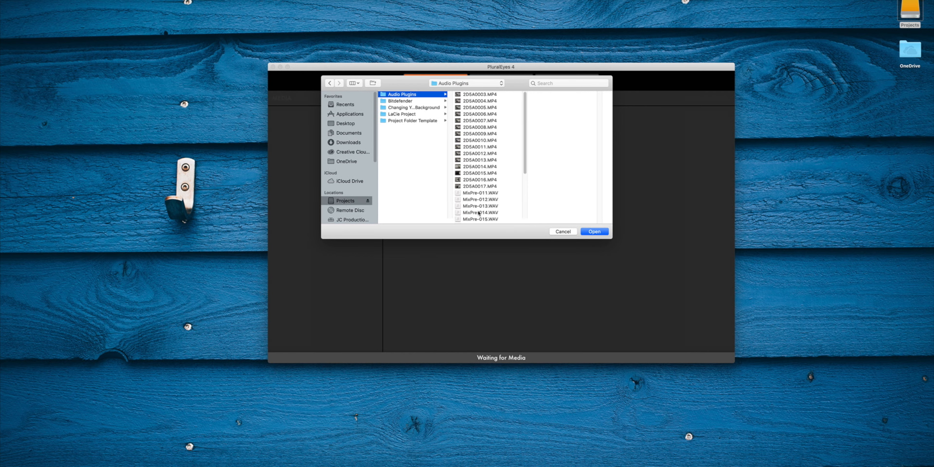
click(593, 231)
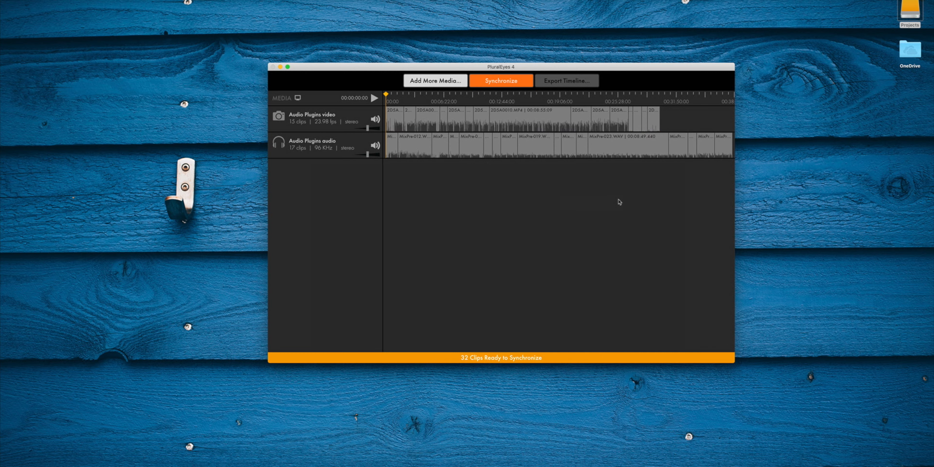
mouse_move(542, 358)
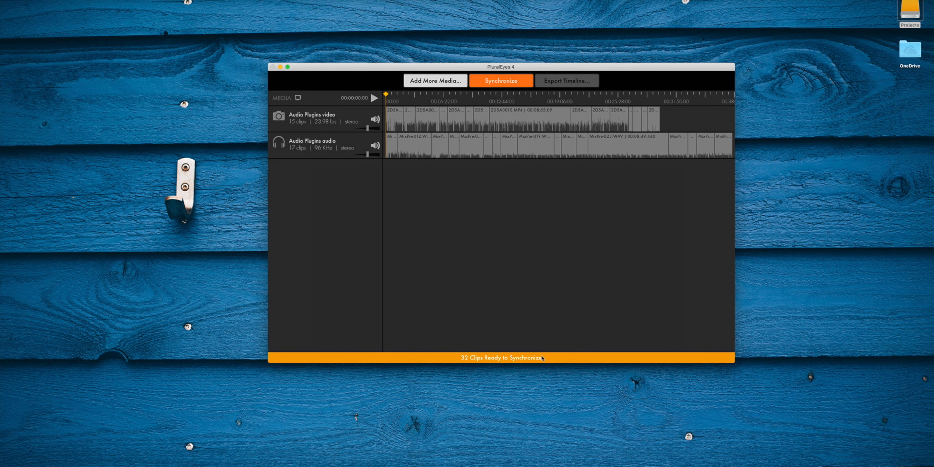
mouse_move(522, 268)
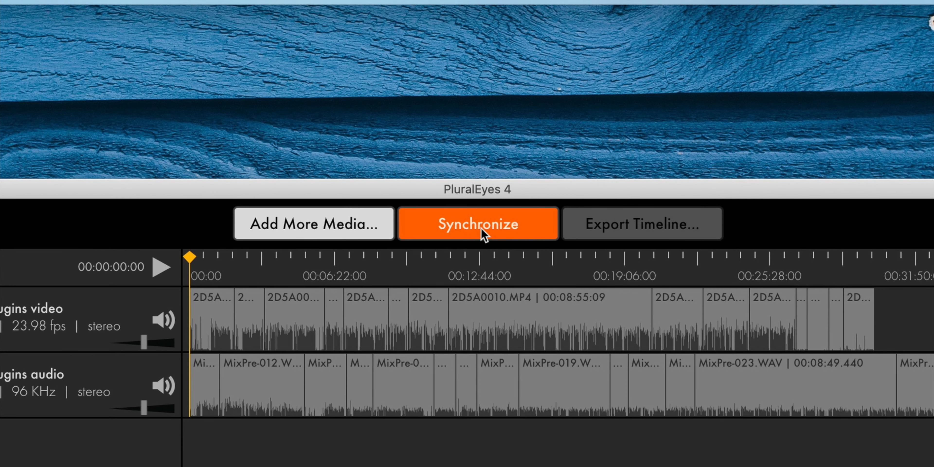
- Synchronize the clips and export Audio Plugins.fcpxml to the Desktop as an event with audio replaced
click(477, 223)
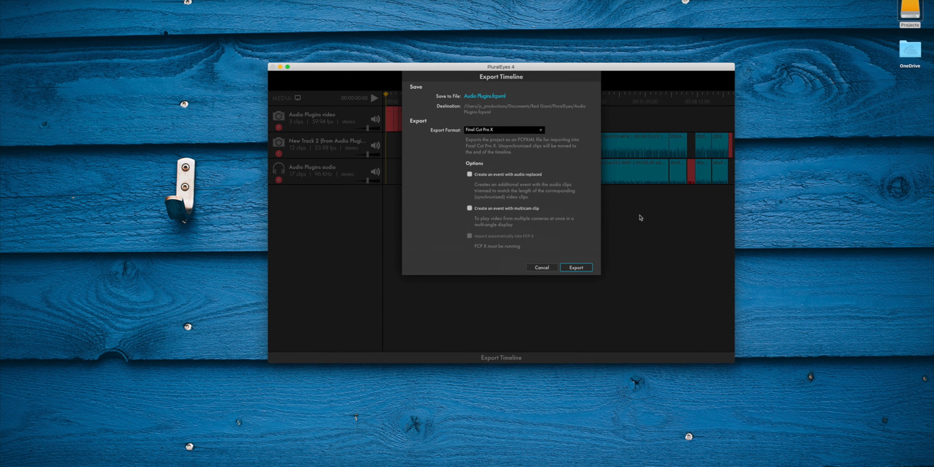
click(484, 96)
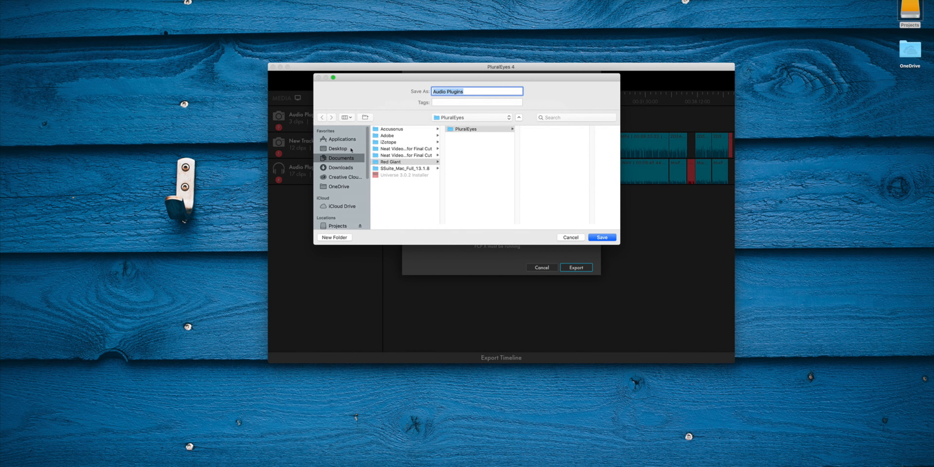
click(337, 148)
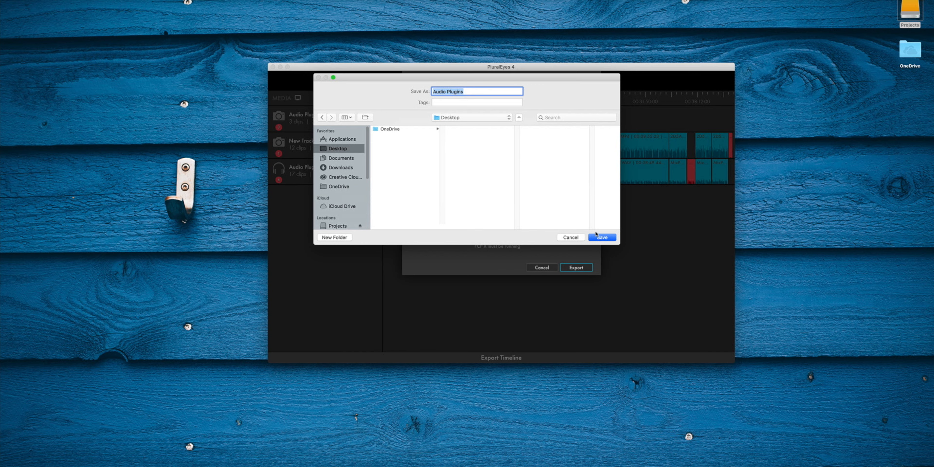
click(601, 237)
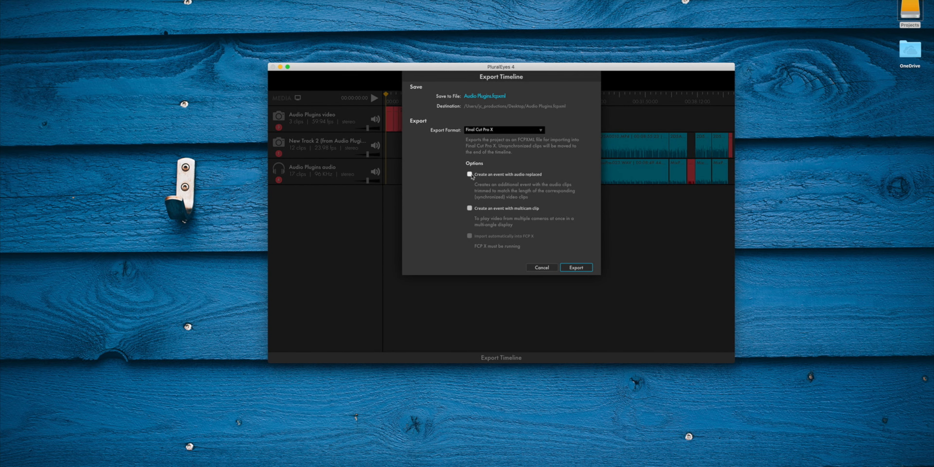
mouse_move(470, 177)
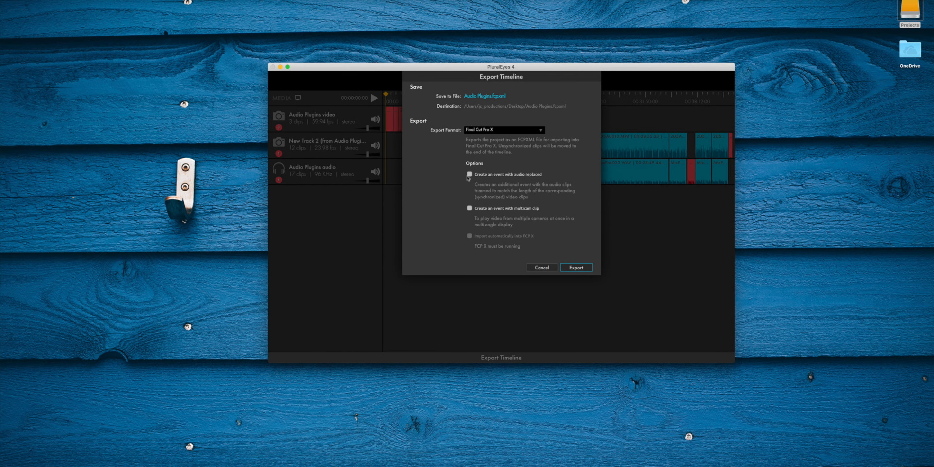
click(576, 267)
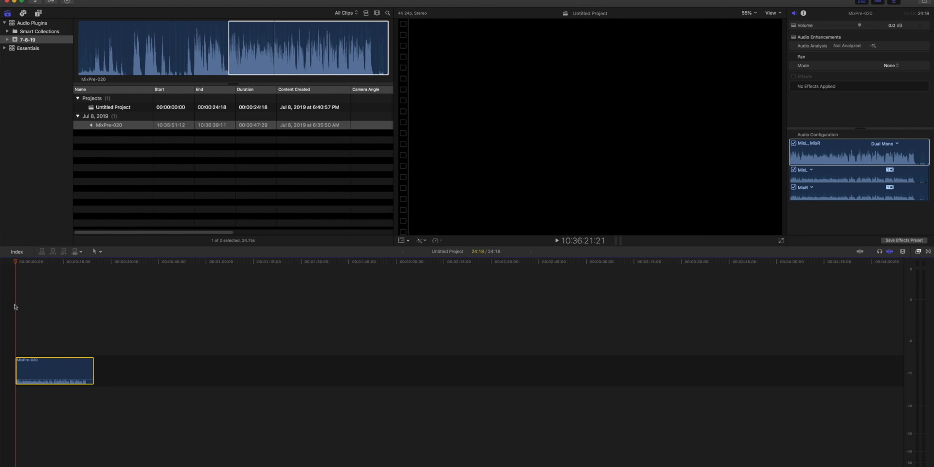
mouse_move(41, 313)
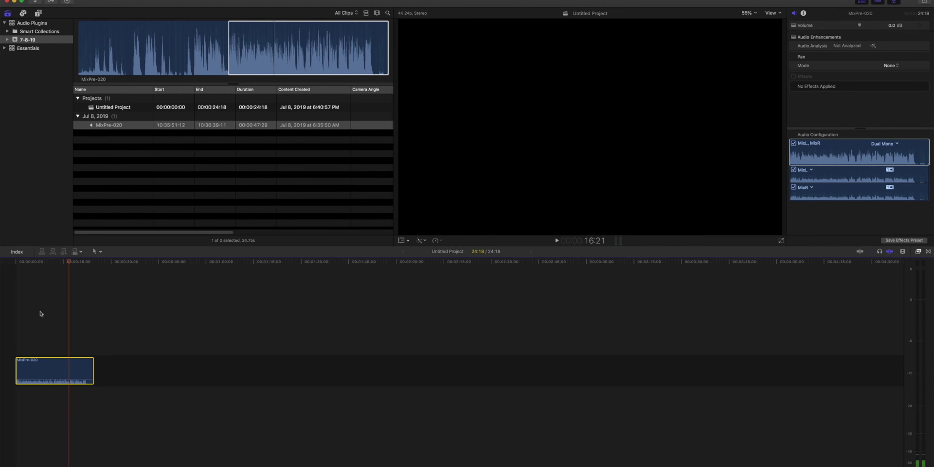
- Apply Acon Digital DeVerberate from the Effects browser to the MixPre-020 clip
click(902, 46)
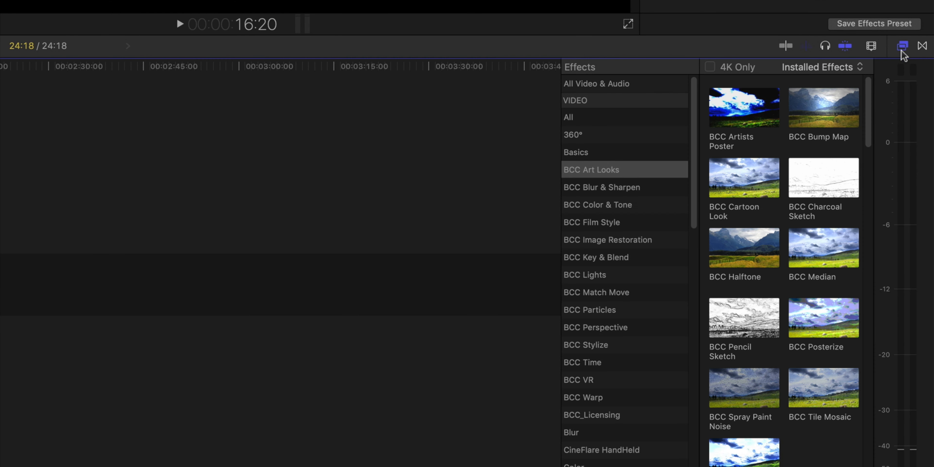
scroll(down, 3)
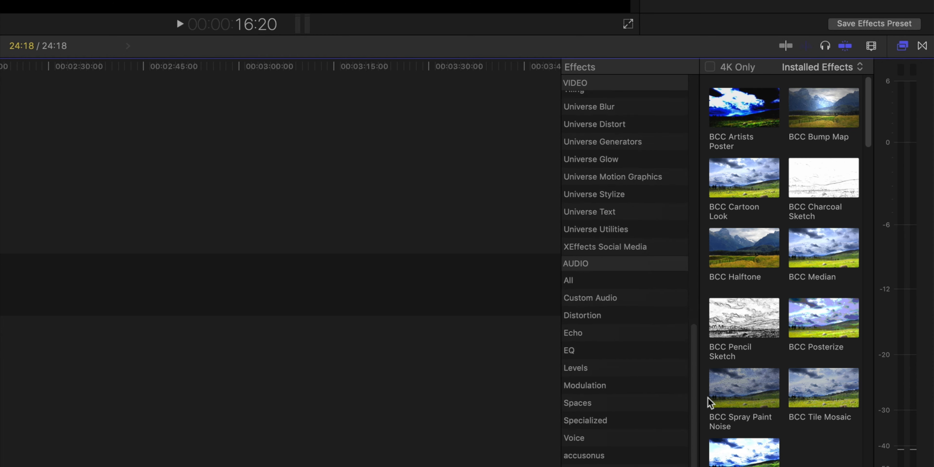
click(587, 443)
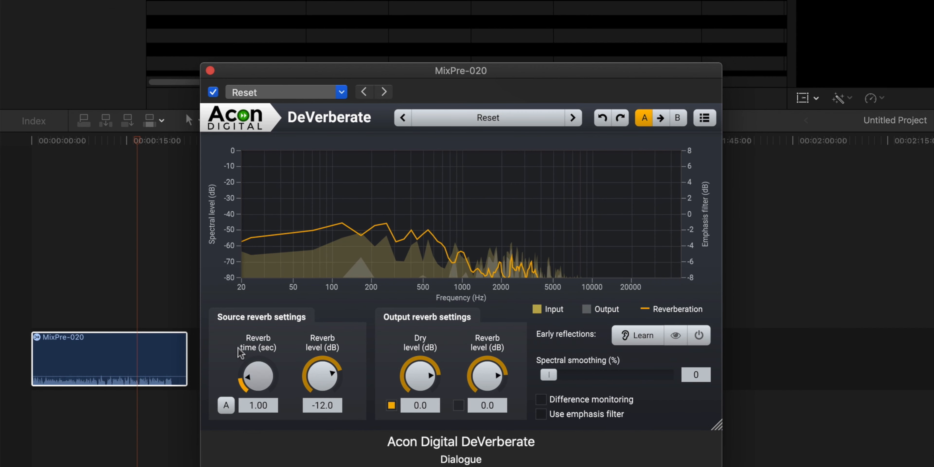
mouse_move(306, 340)
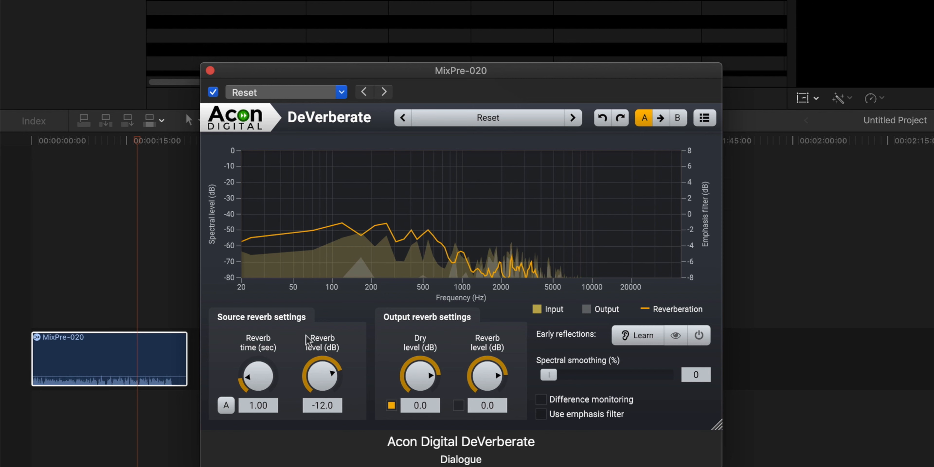
- Monitor the difference signal and bring the source reverb time down to 0.30 s
click(541, 398)
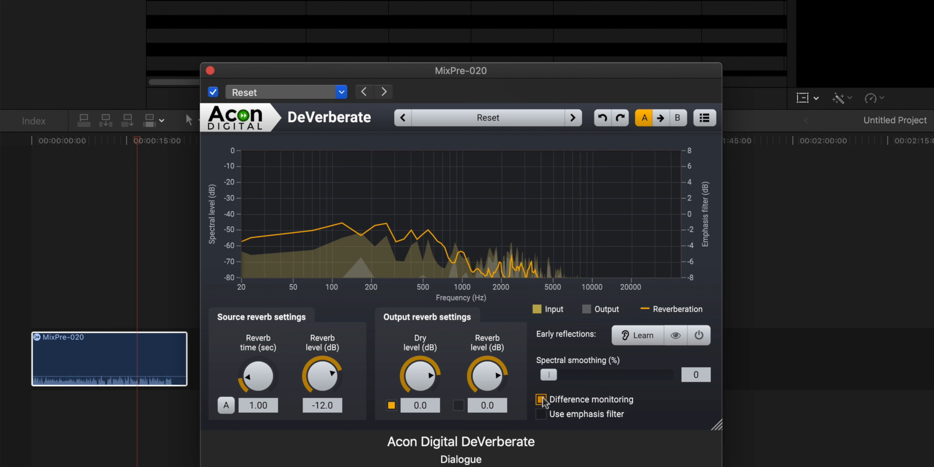
click(541, 399)
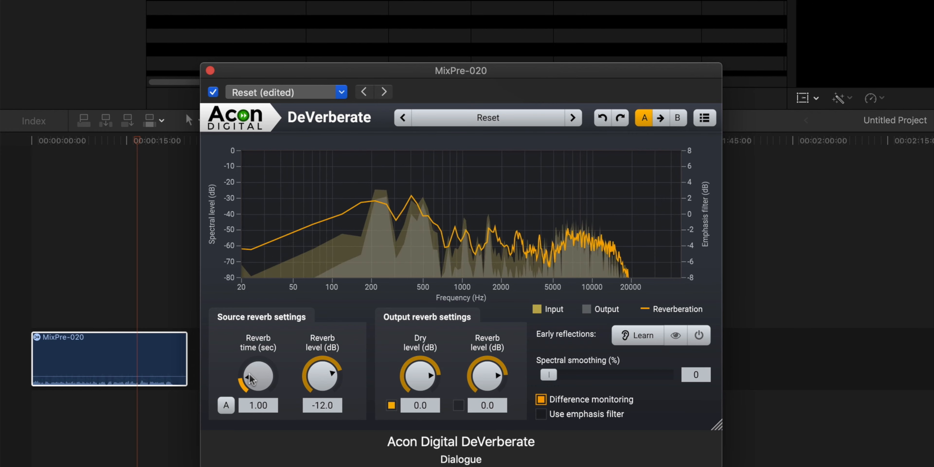
drag(256, 378, 253, 387)
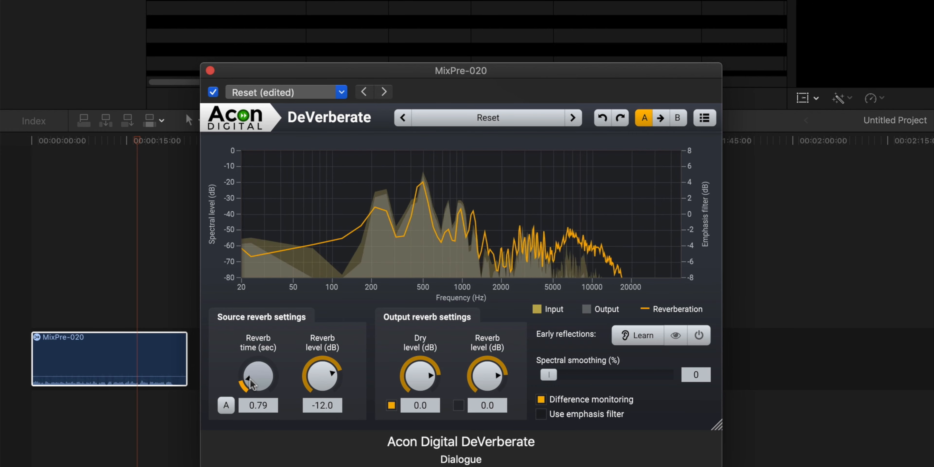
drag(258, 372, 250, 387)
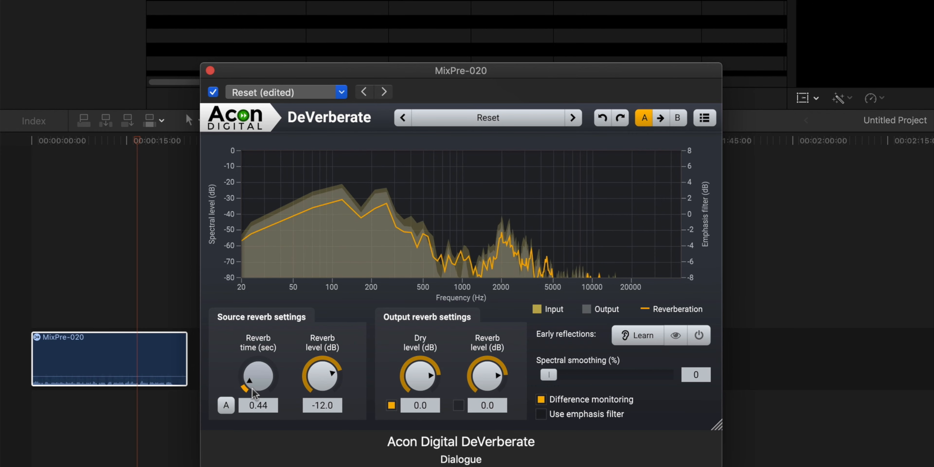
drag(257, 375, 257, 393)
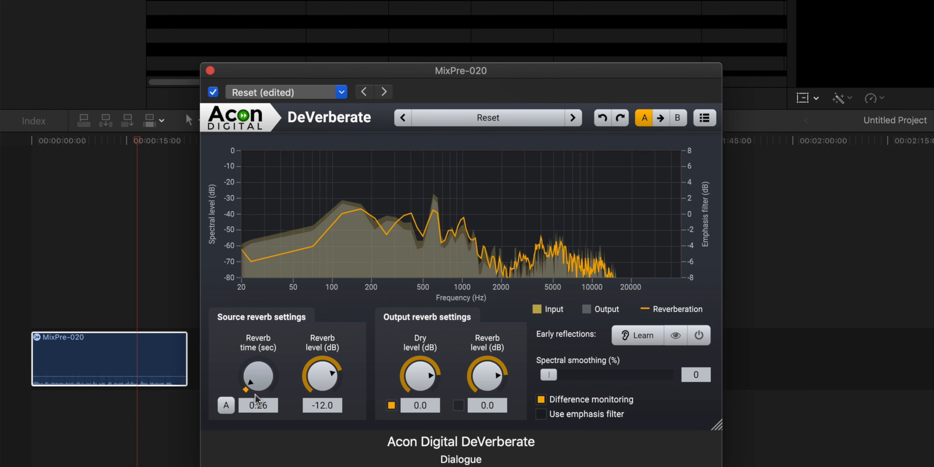
drag(245, 390, 246, 387)
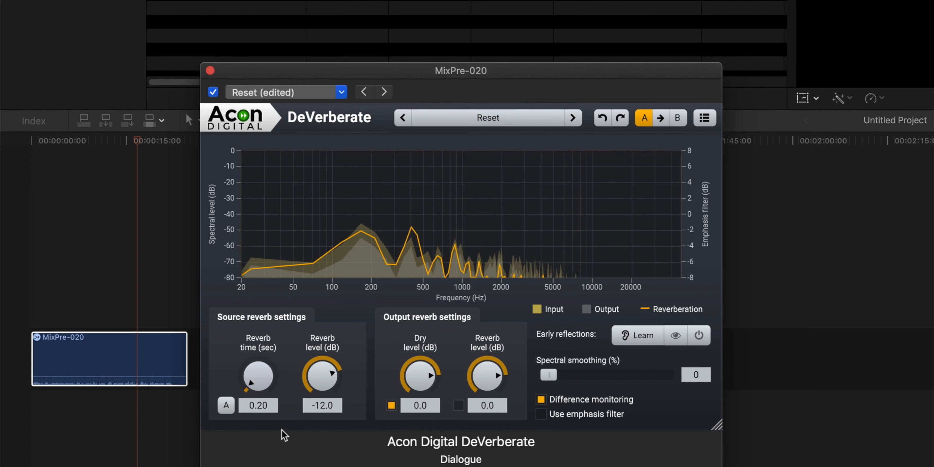
drag(258, 378, 253, 389)
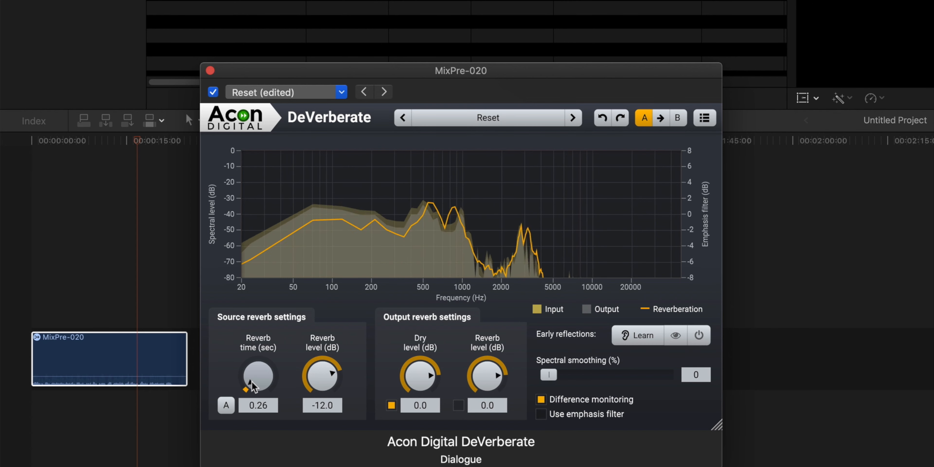
drag(257, 376, 258, 372)
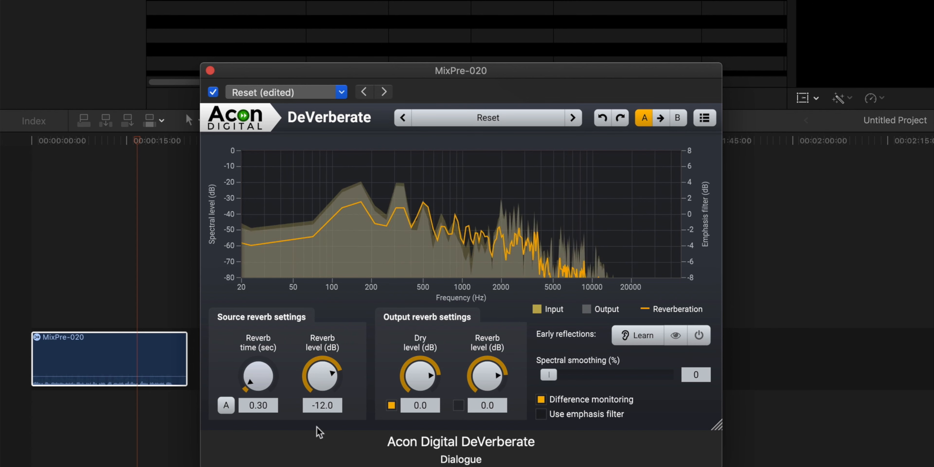
- Lower the source reverb level to about -13.5 dB
drag(322, 375, 321, 392)
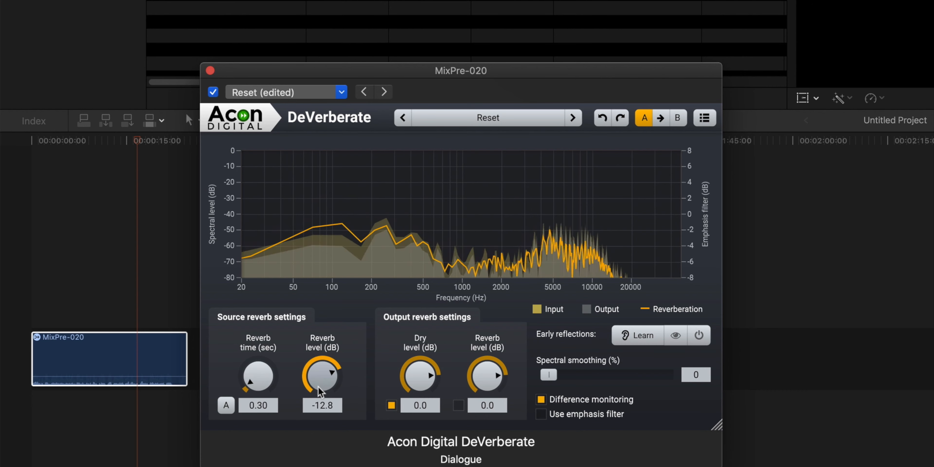
drag(322, 374, 322, 381)
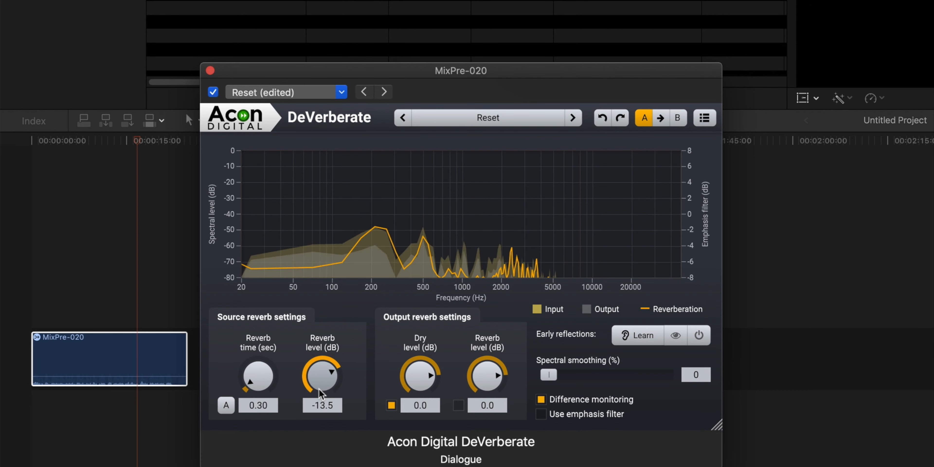
drag(322, 378, 324, 372)
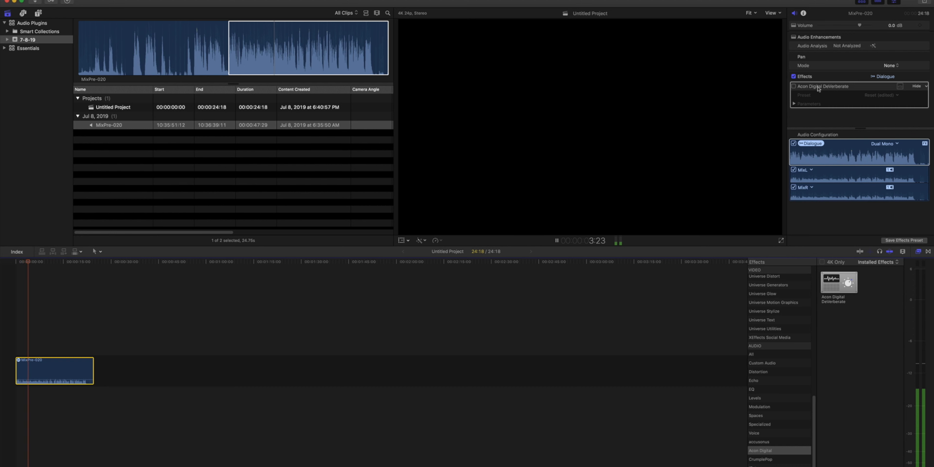
- Select the DeVerberate effect with its edited preset in the Audio Inspector
click(793, 85)
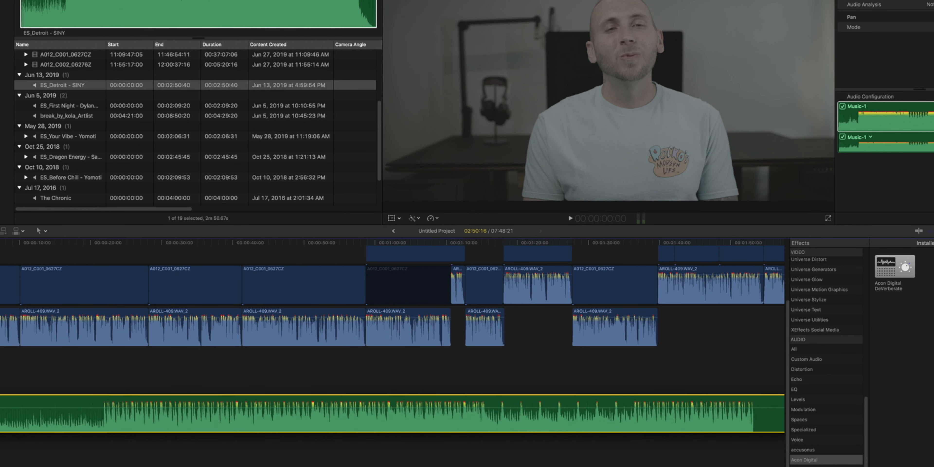
- Apply CrumplePop ClearVoiceover AU to the music clip
click(570, 218)
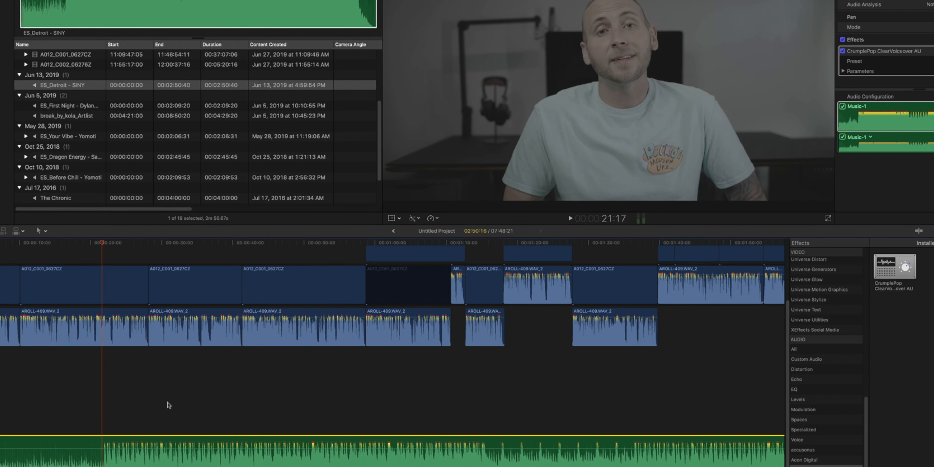
- Set ClearVoiceover to Strength 100, Output Gain 1.5 and Bass Boost 0.8
click(882, 50)
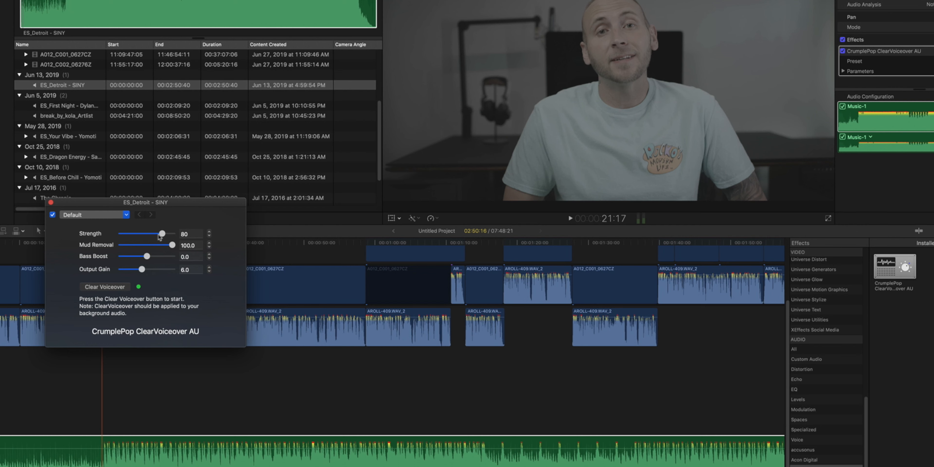
drag(162, 234, 173, 233)
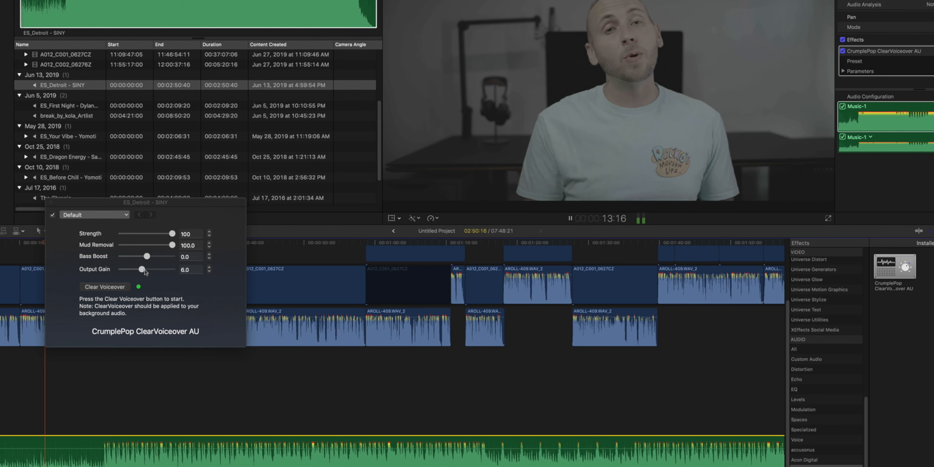
drag(143, 269, 137, 269)
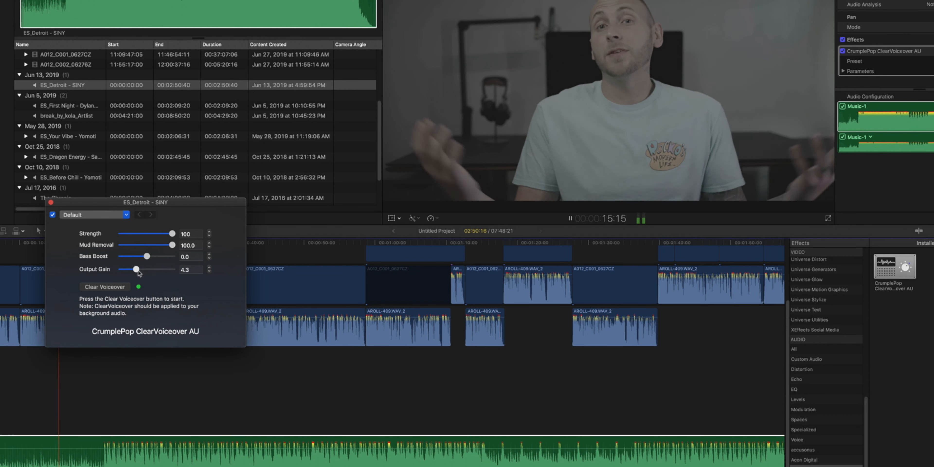
drag(137, 269, 128, 269)
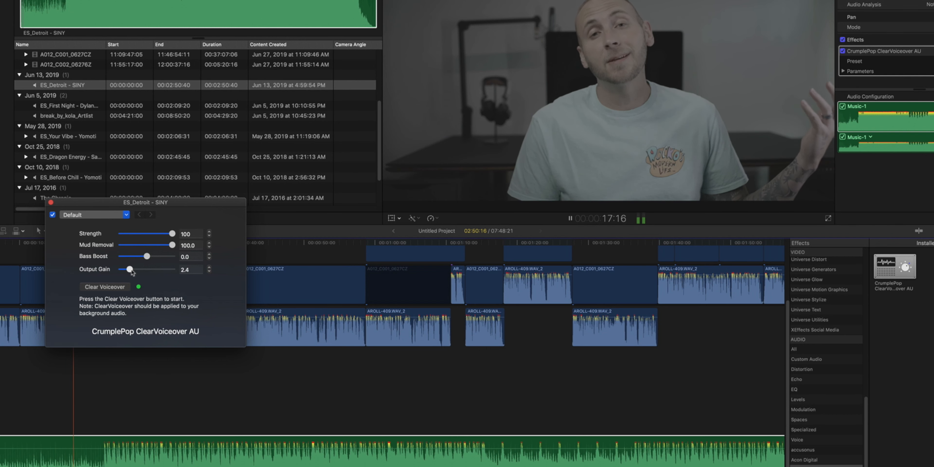
drag(134, 269, 125, 269)
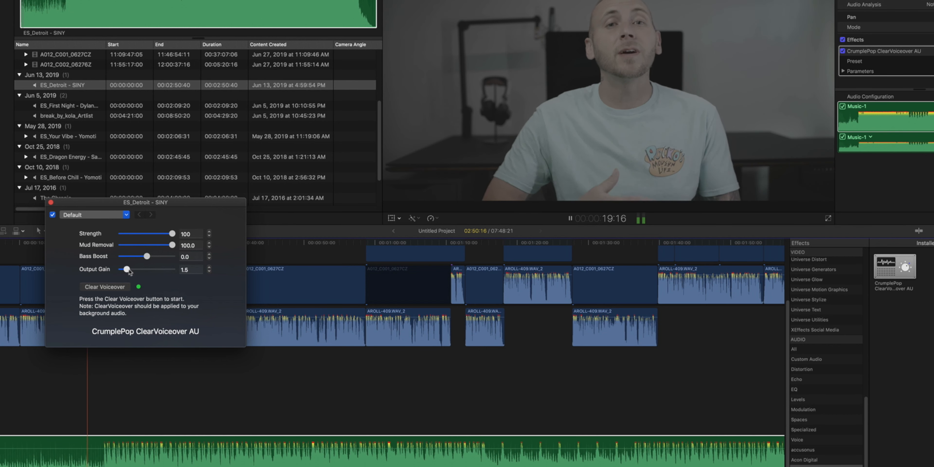
drag(126, 257, 148, 257)
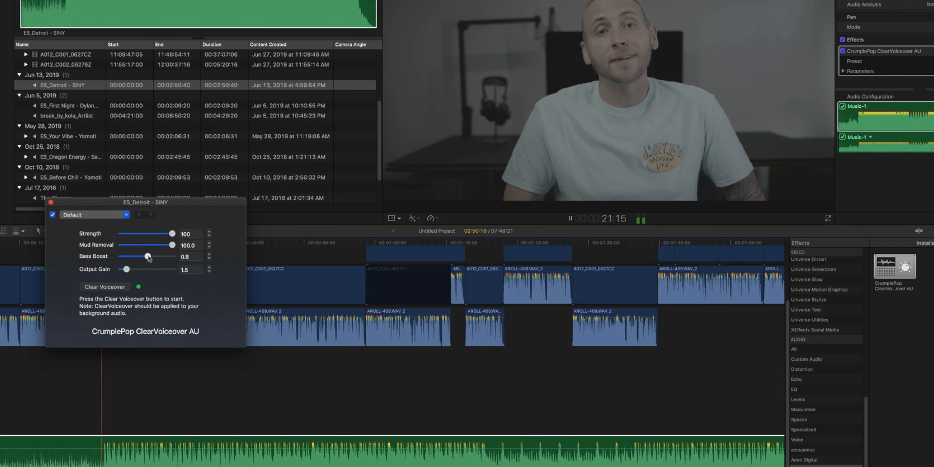
drag(148, 256, 152, 256)
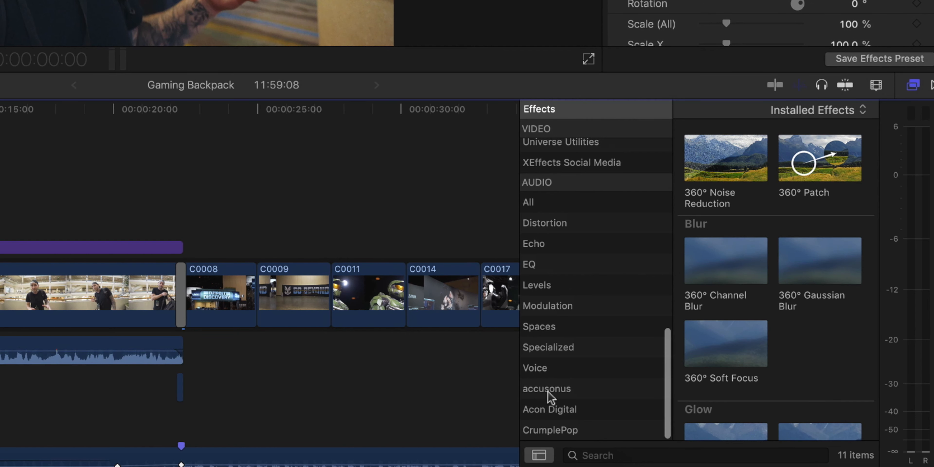
- Apply accusonus ERA 4 Voice Leveler to the C0040 clip
click(546, 388)
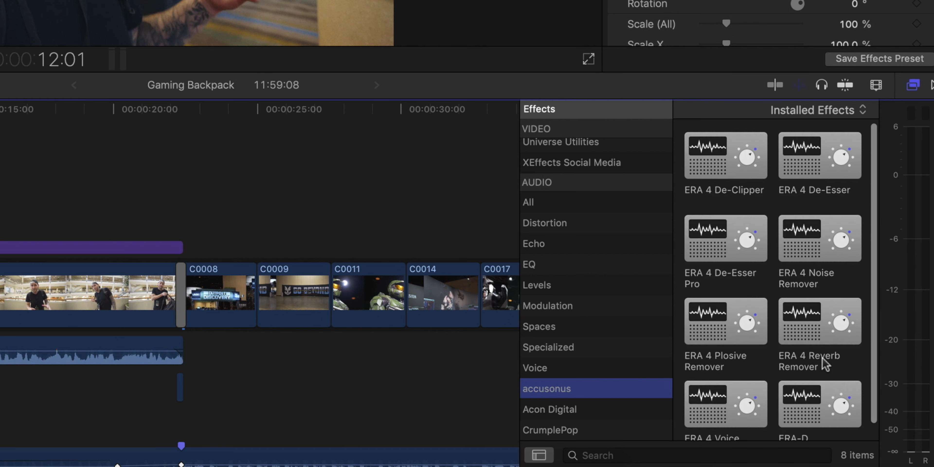
scroll(down, 3)
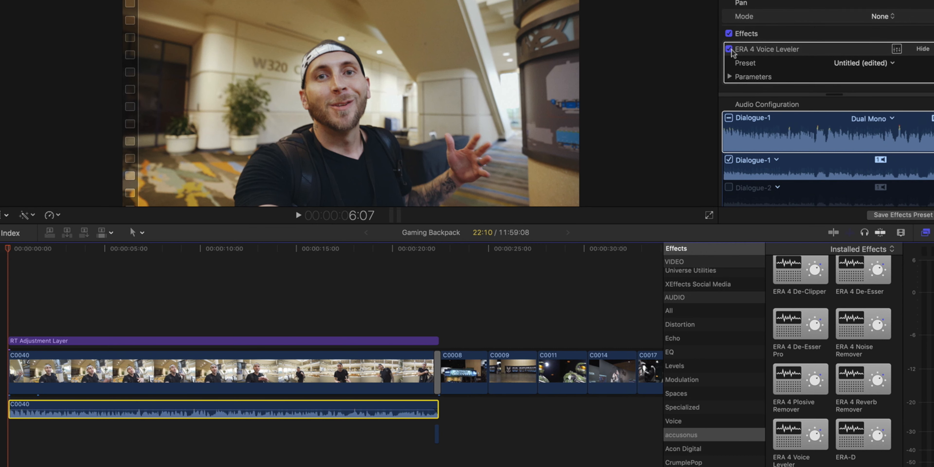
- Switch off the ERA 4 Voice Leveler and play the clip back
click(727, 49)
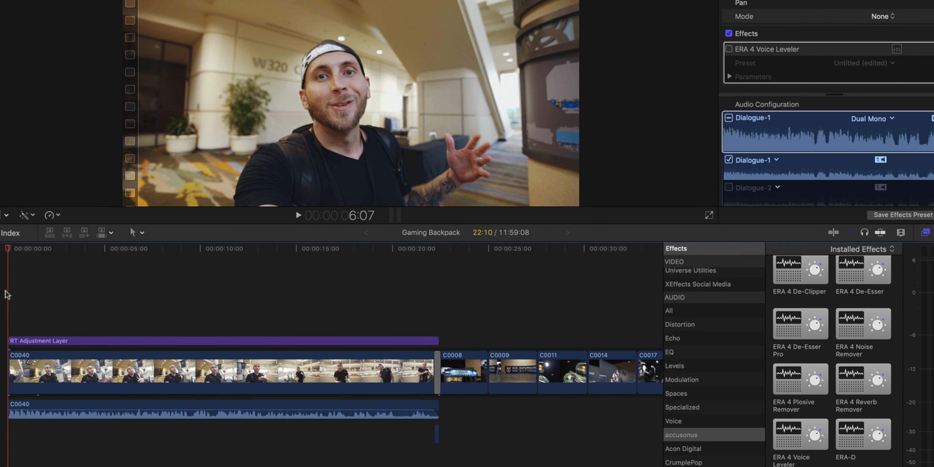
click(298, 215)
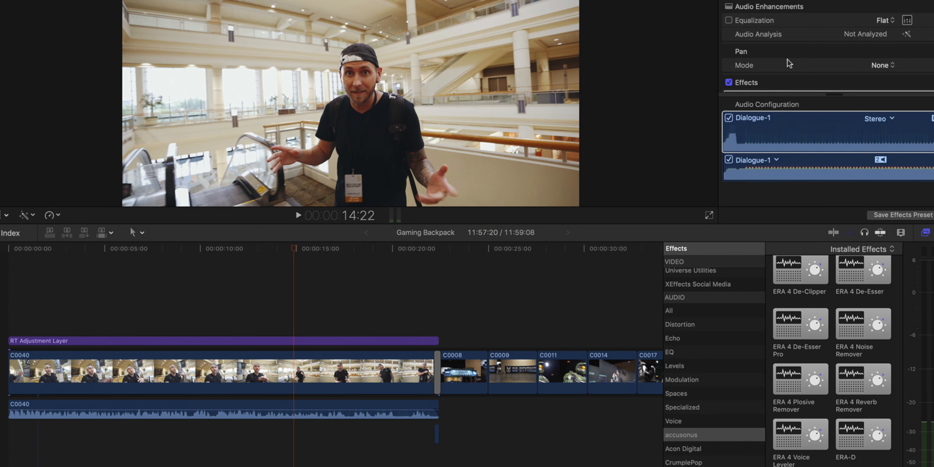
click(298, 215)
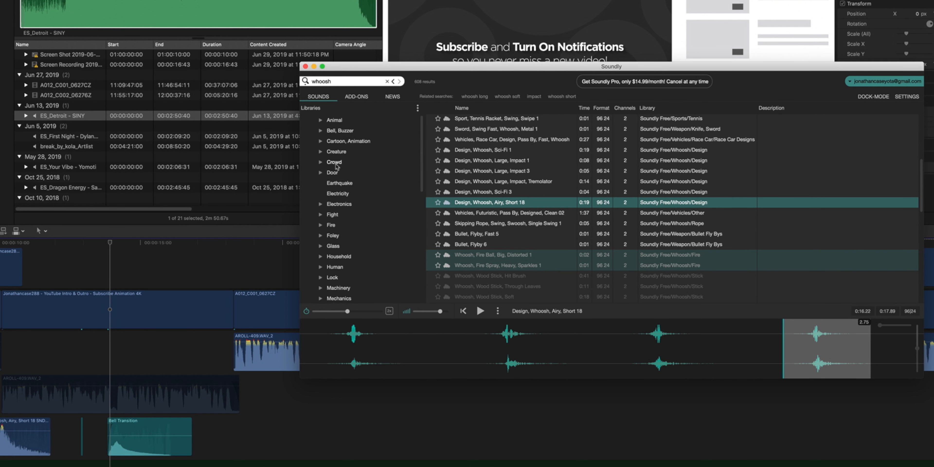
- List every sound in Soundly's Sound Design library with the whoosh search cleared
scroll(down, 3)
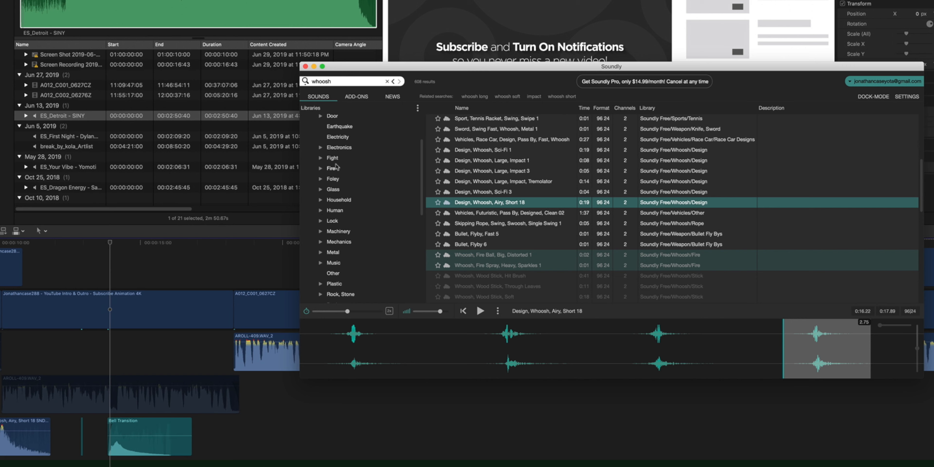
scroll(down, 3)
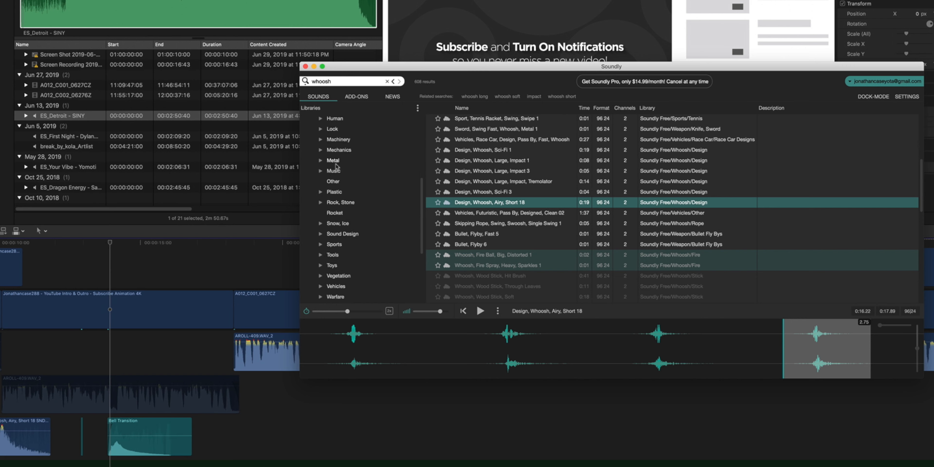
click(343, 173)
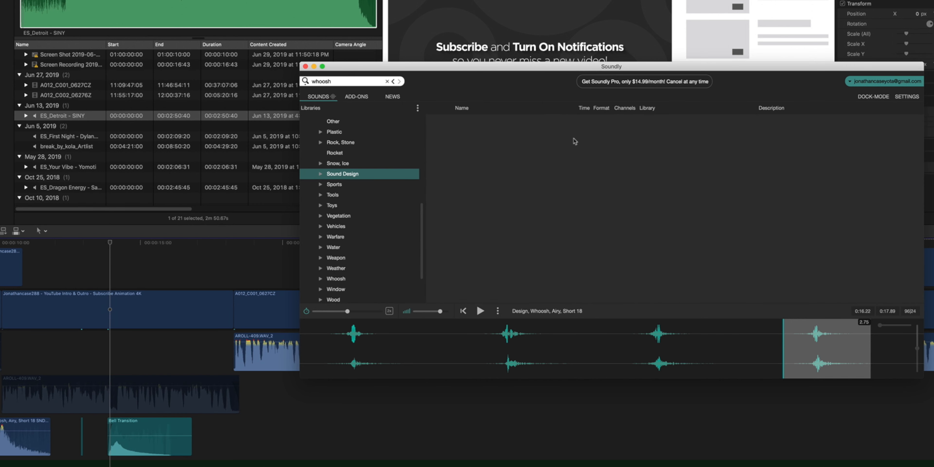
click(387, 81)
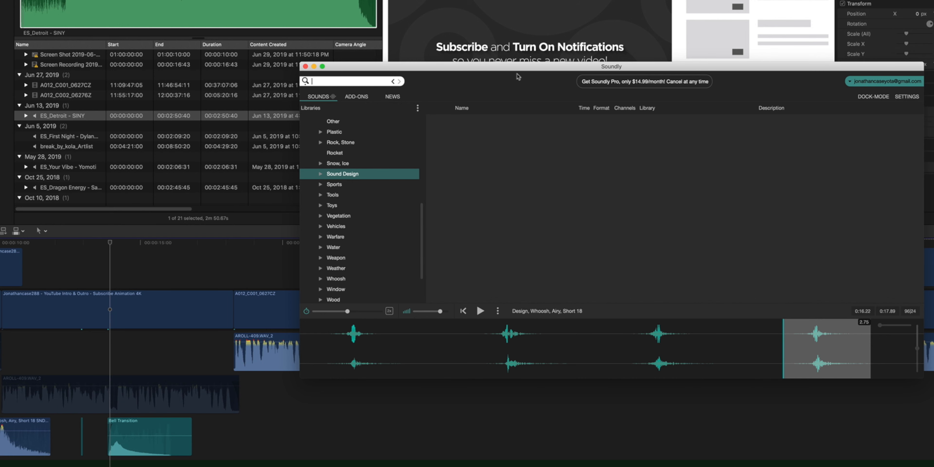
click(342, 173)
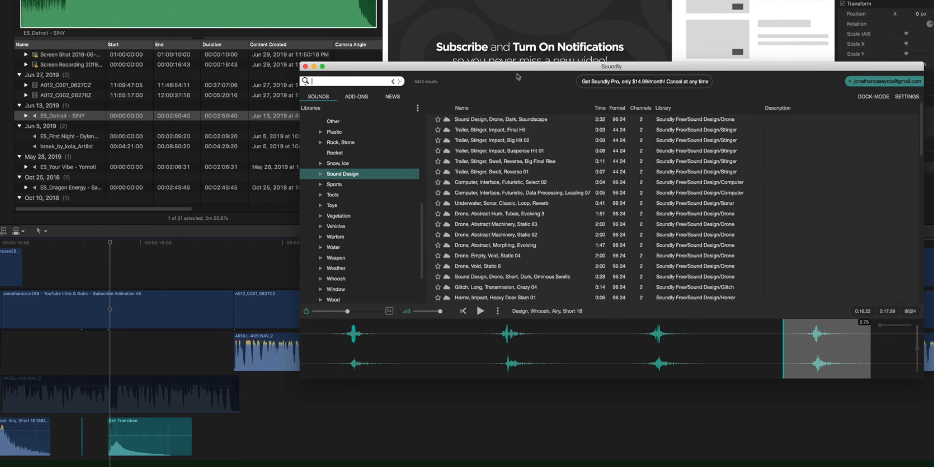
mouse_move(480, 234)
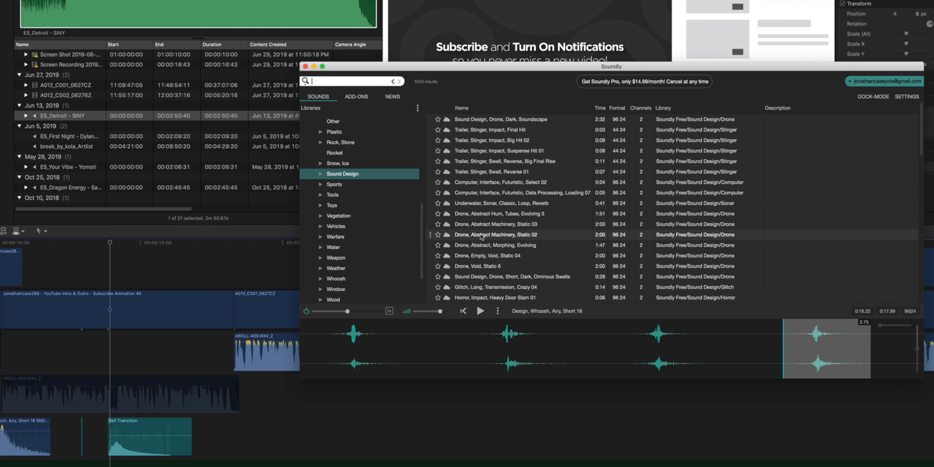
- Preview a drone sound, then the Glitch, Long, Transmission, Crazy 04 effect
click(488, 255)
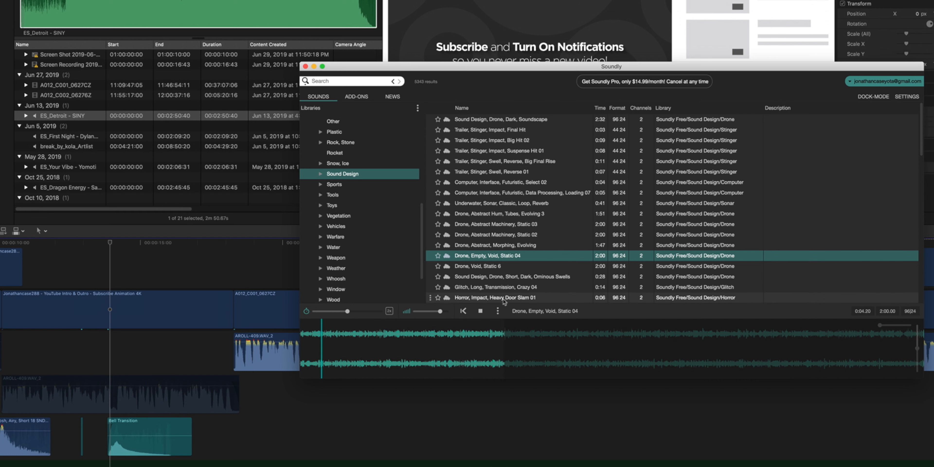
click(512, 286)
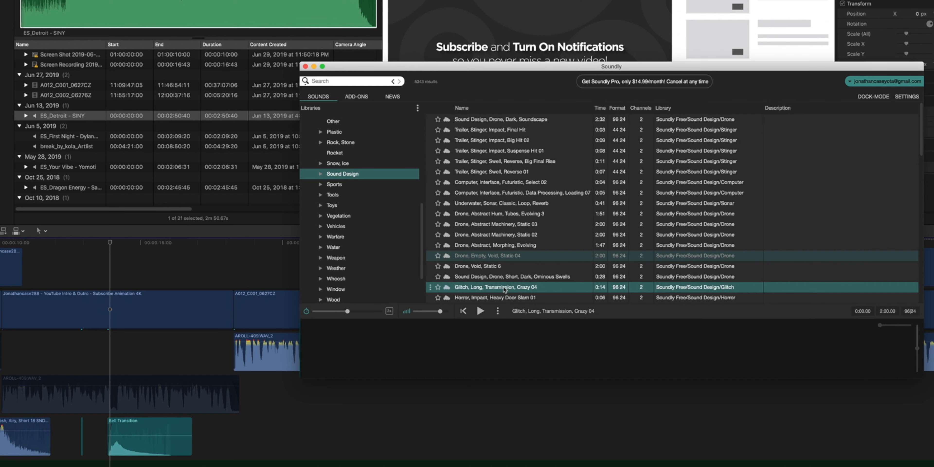
click(480, 310)
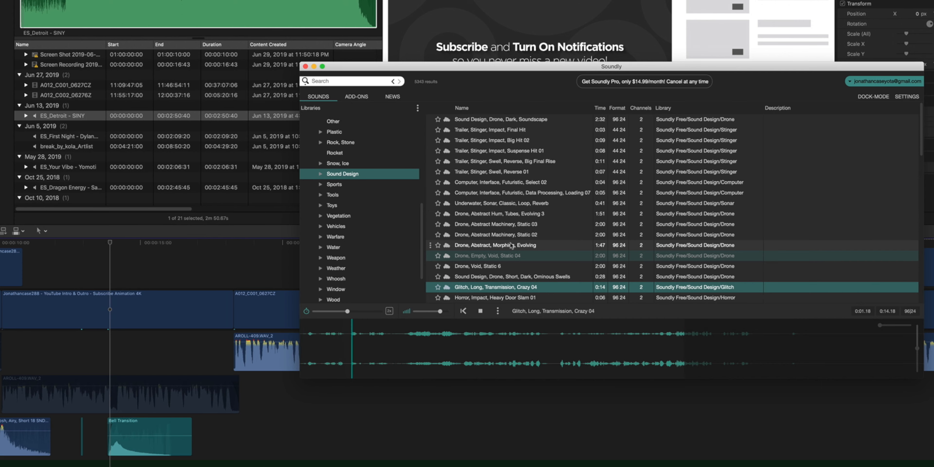
scroll(down, 3)
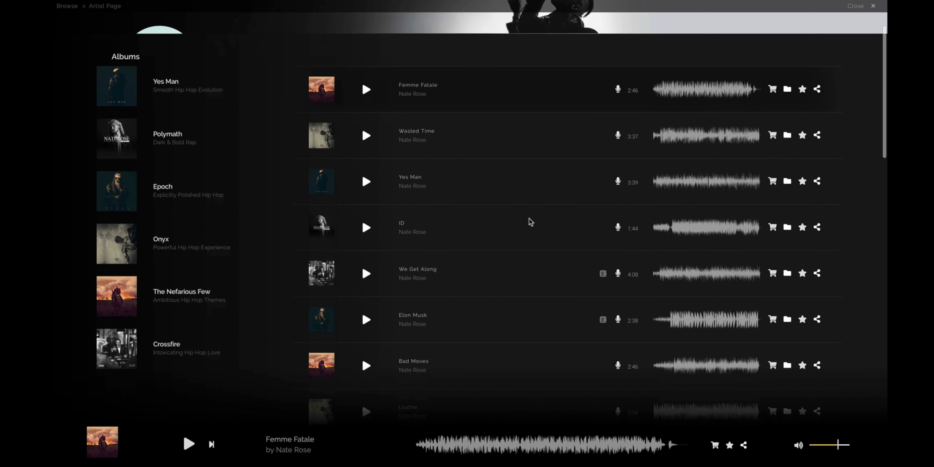
- Scroll through the staff-pick clip grid on Artlist's stock footage page
scroll(down, 3)
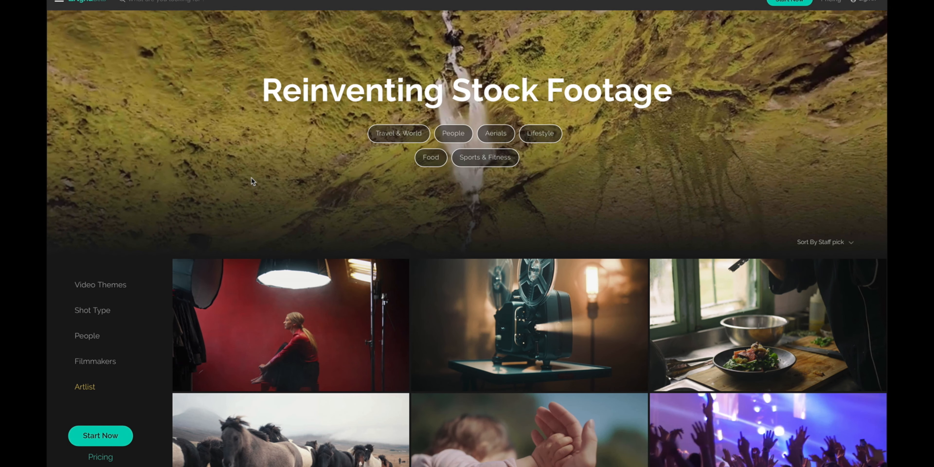
scroll(down, 3)
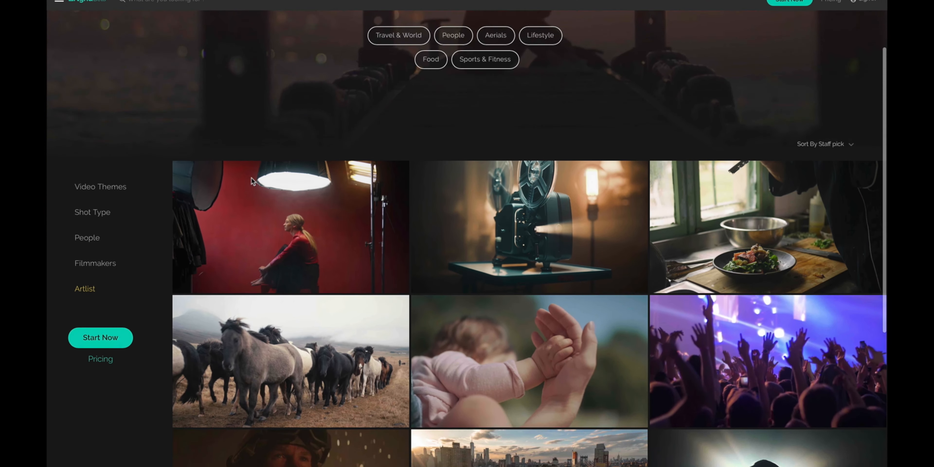
scroll(down, 3)
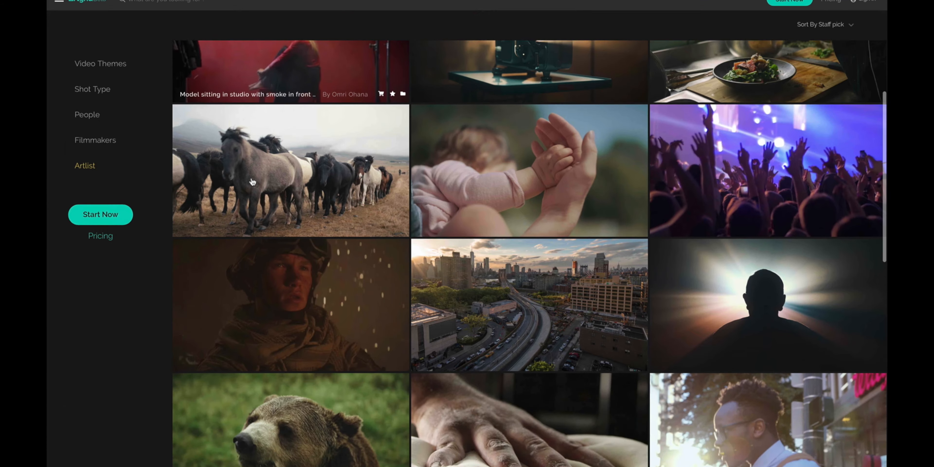